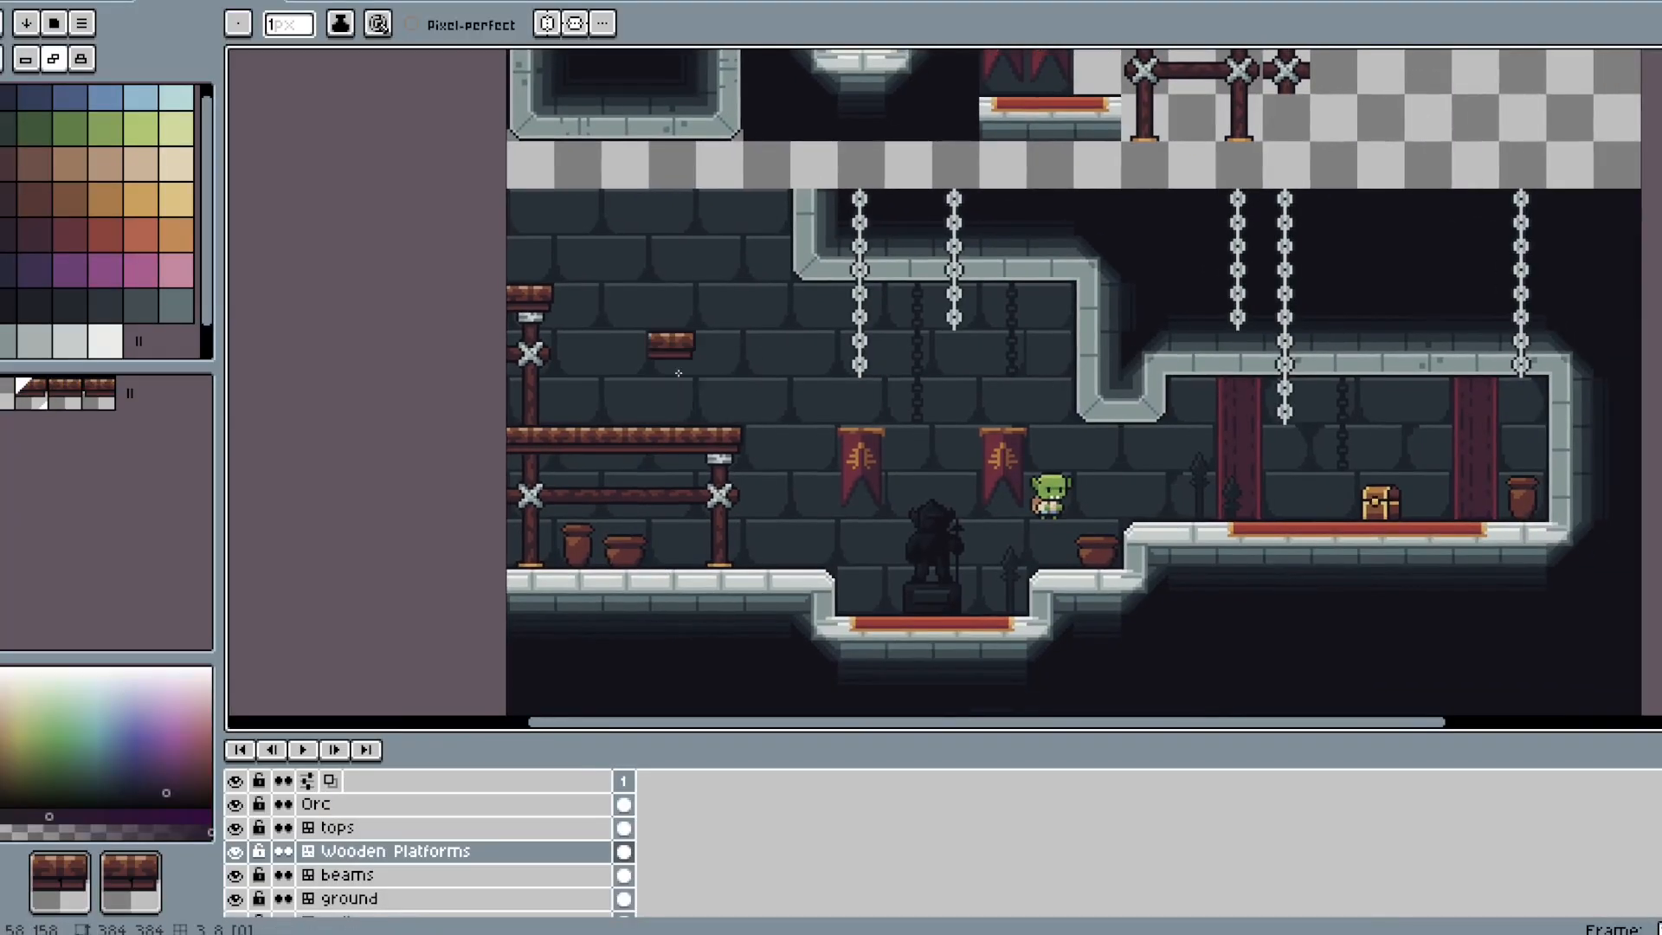
Step: Open the june sprite and show the blue-haired character mid-stride in the walk right animation
{"action": "left_click", "coordinate": [215, 32]}
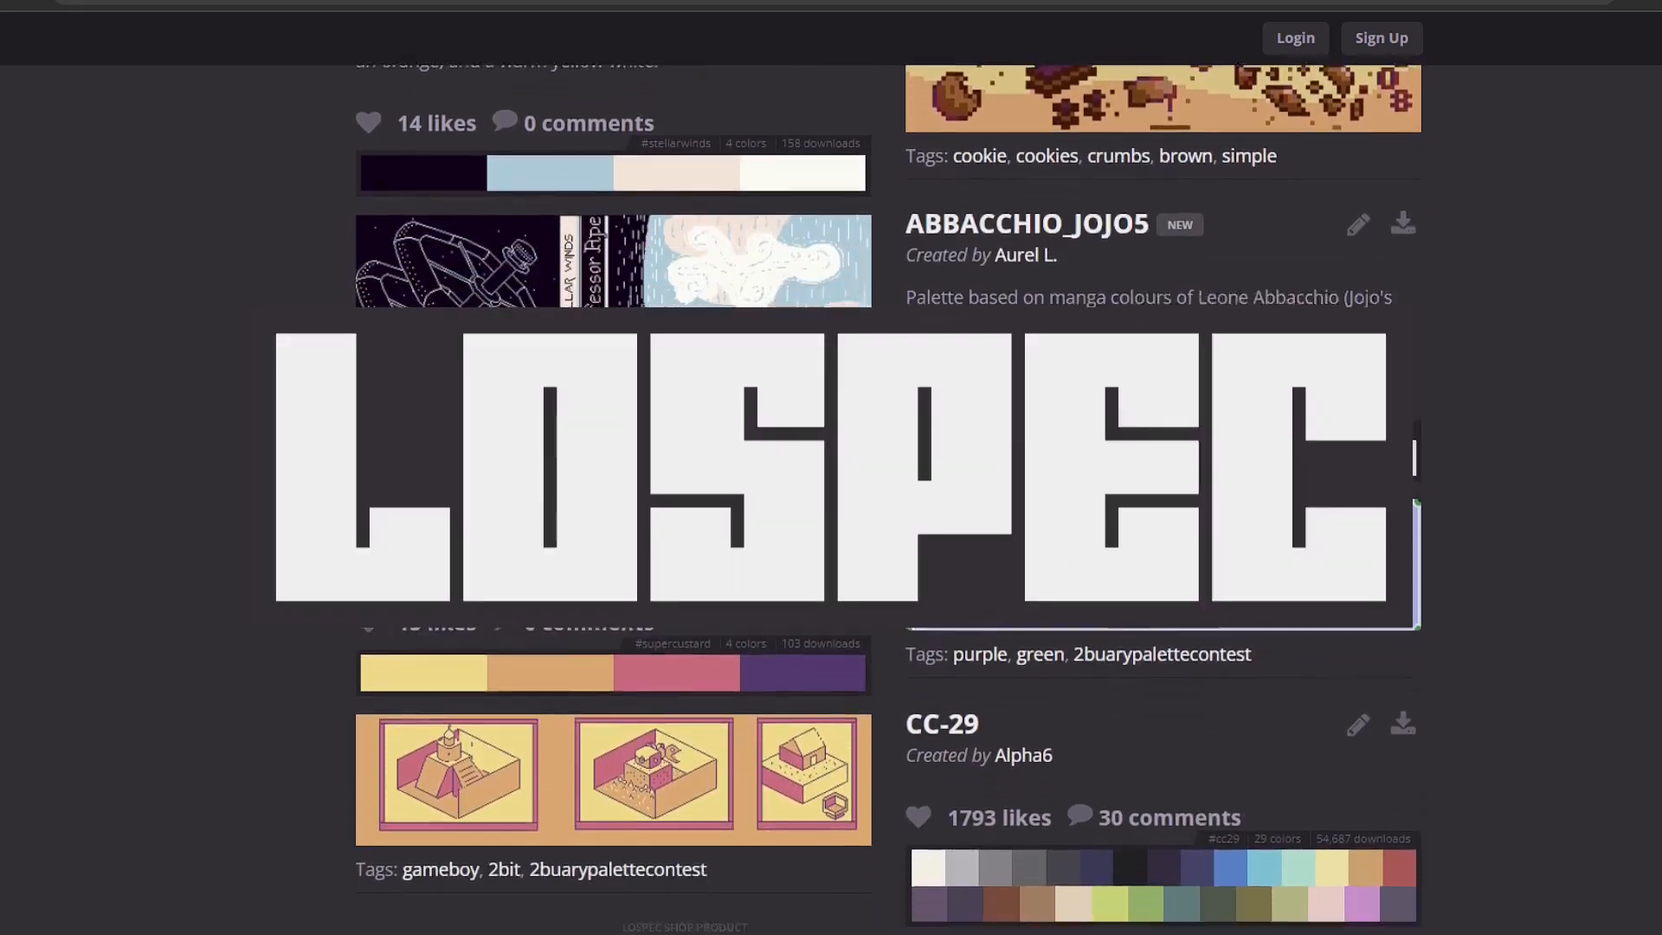
{"action": "scroll", "scroll_direction": "down", "scroll_amount": 3}
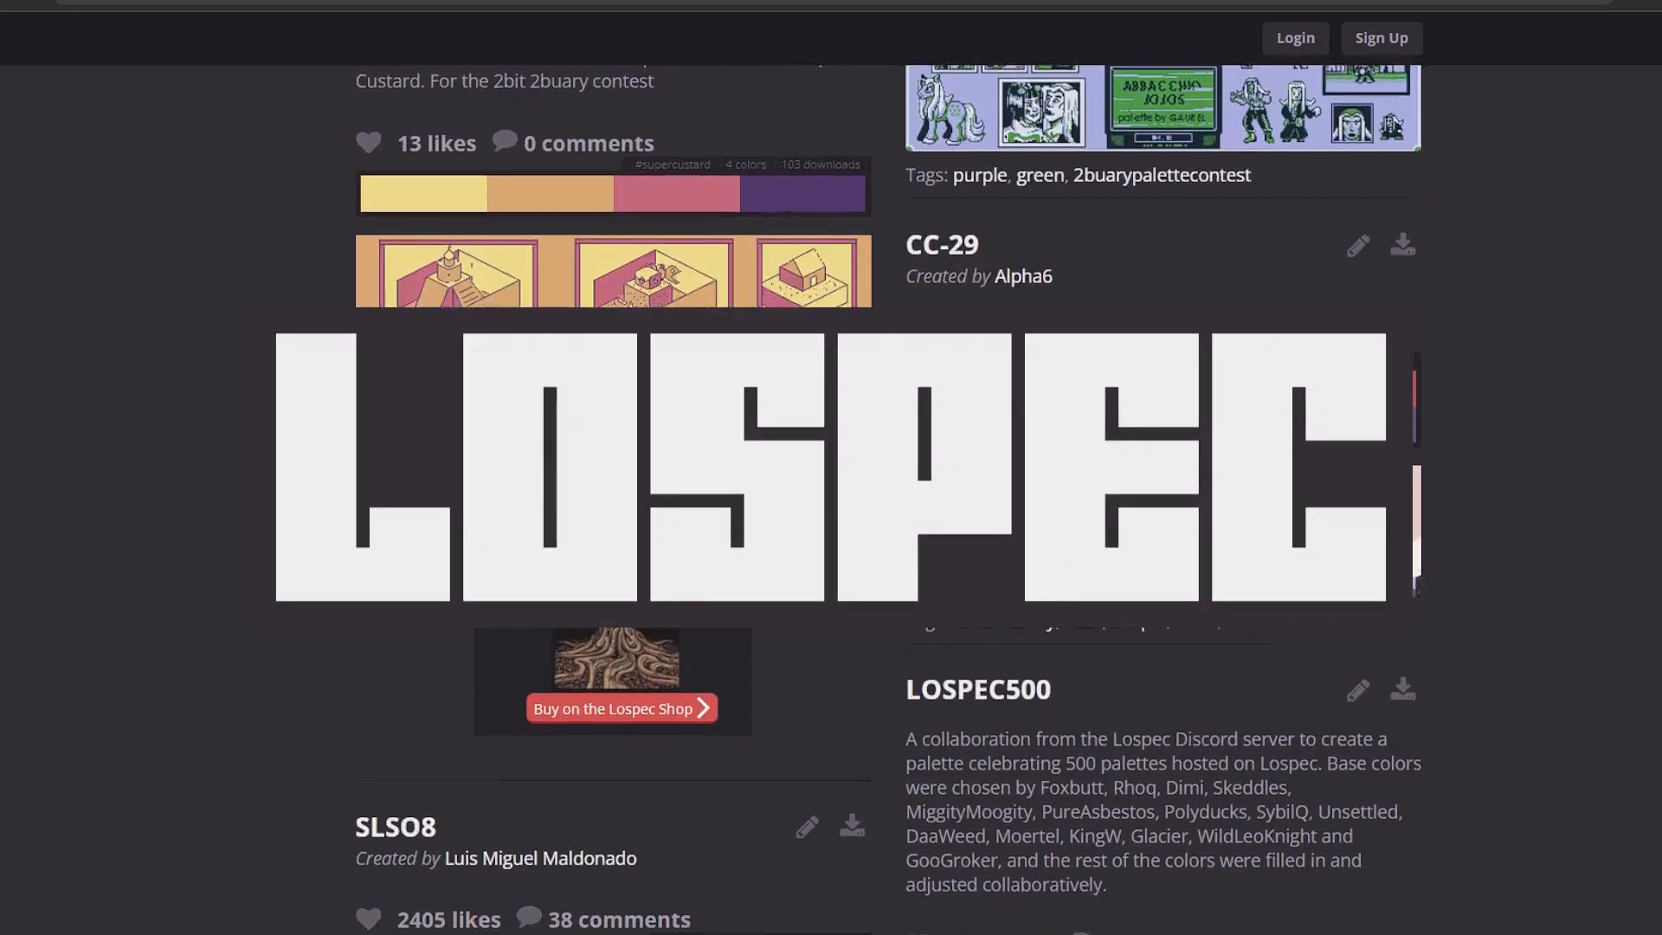
{"action": "scroll", "scroll_direction": "down", "scroll_amount": 3}
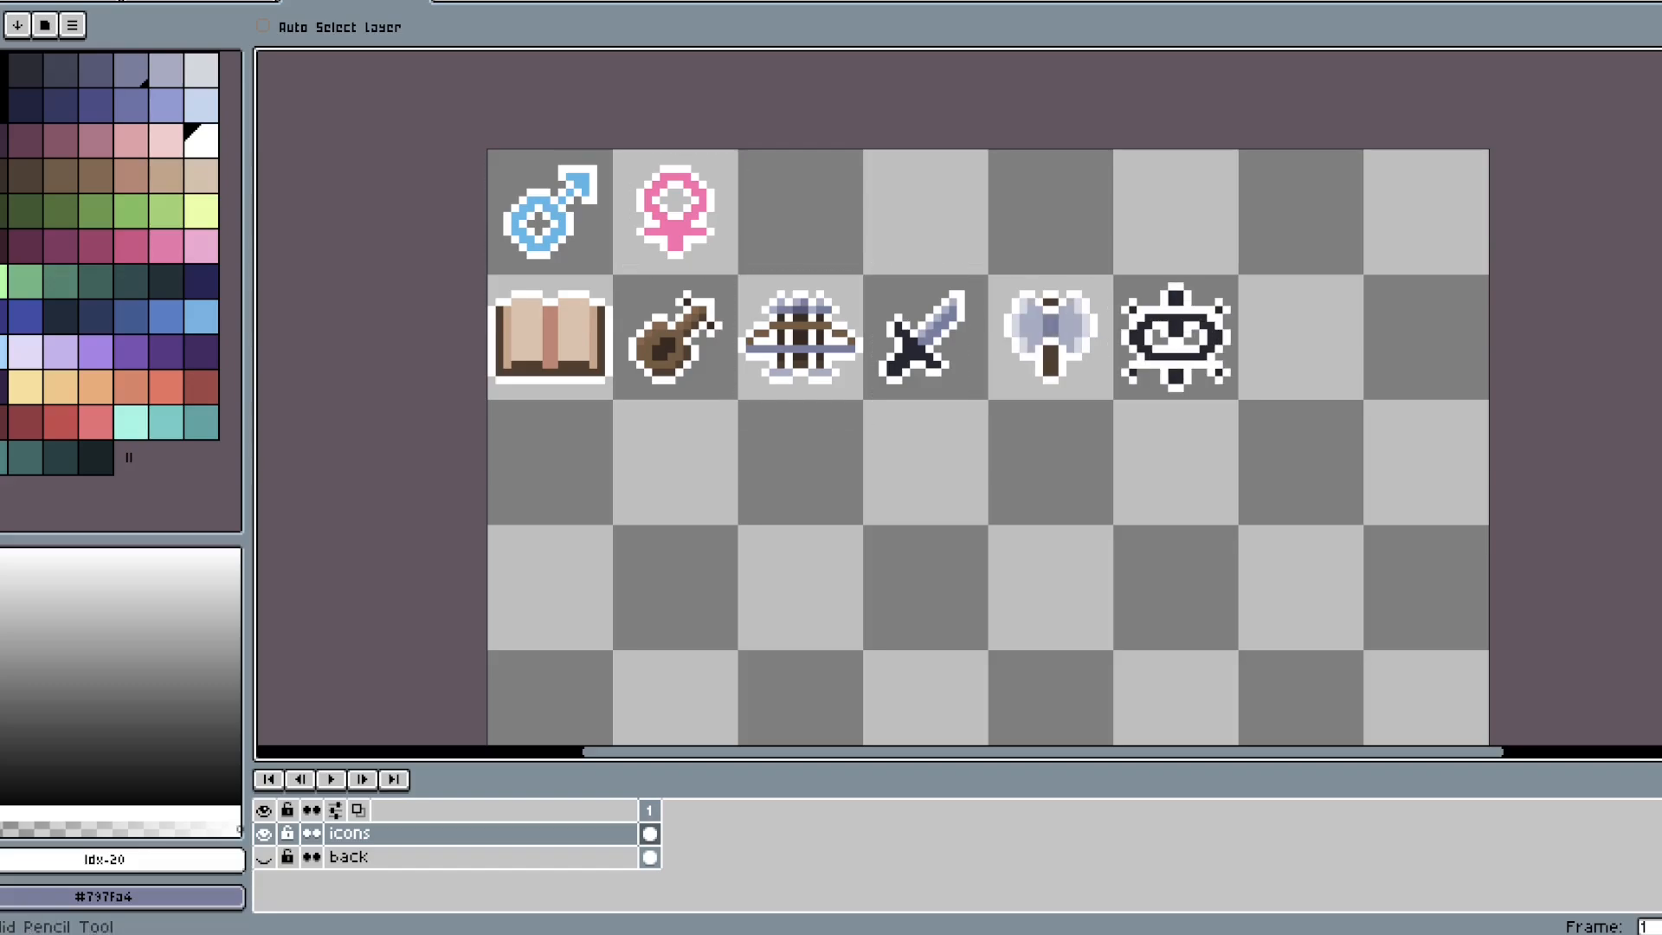
{"action": "left_click", "coordinate": [348, 9]}
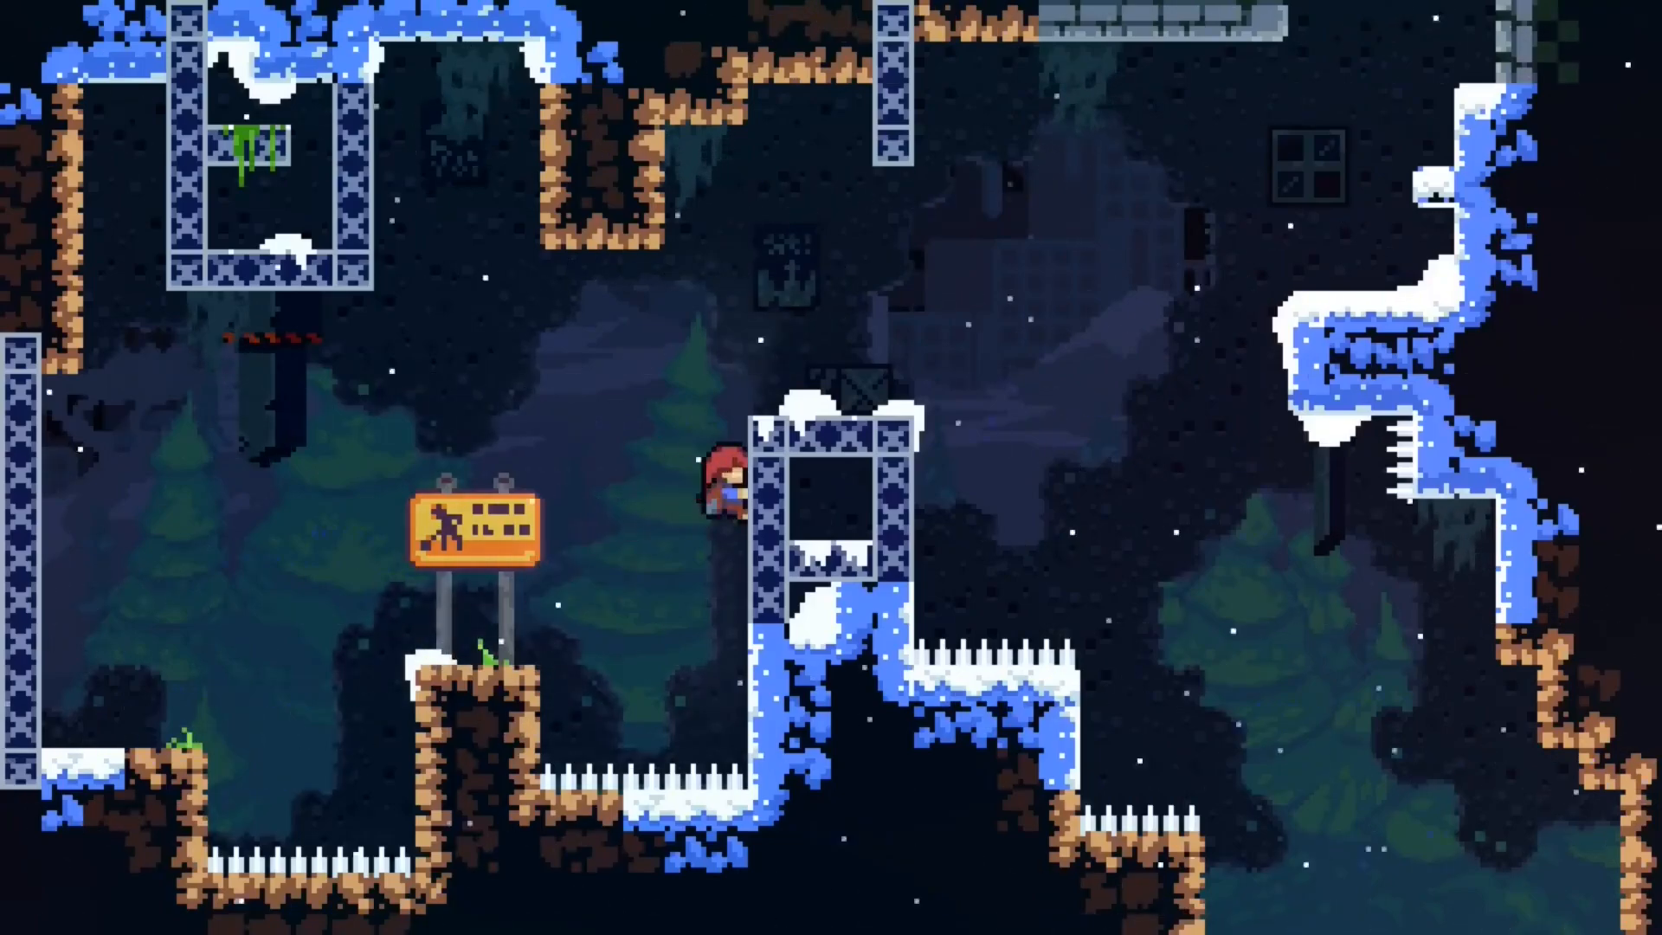
{"action": "key", "text": "right"}
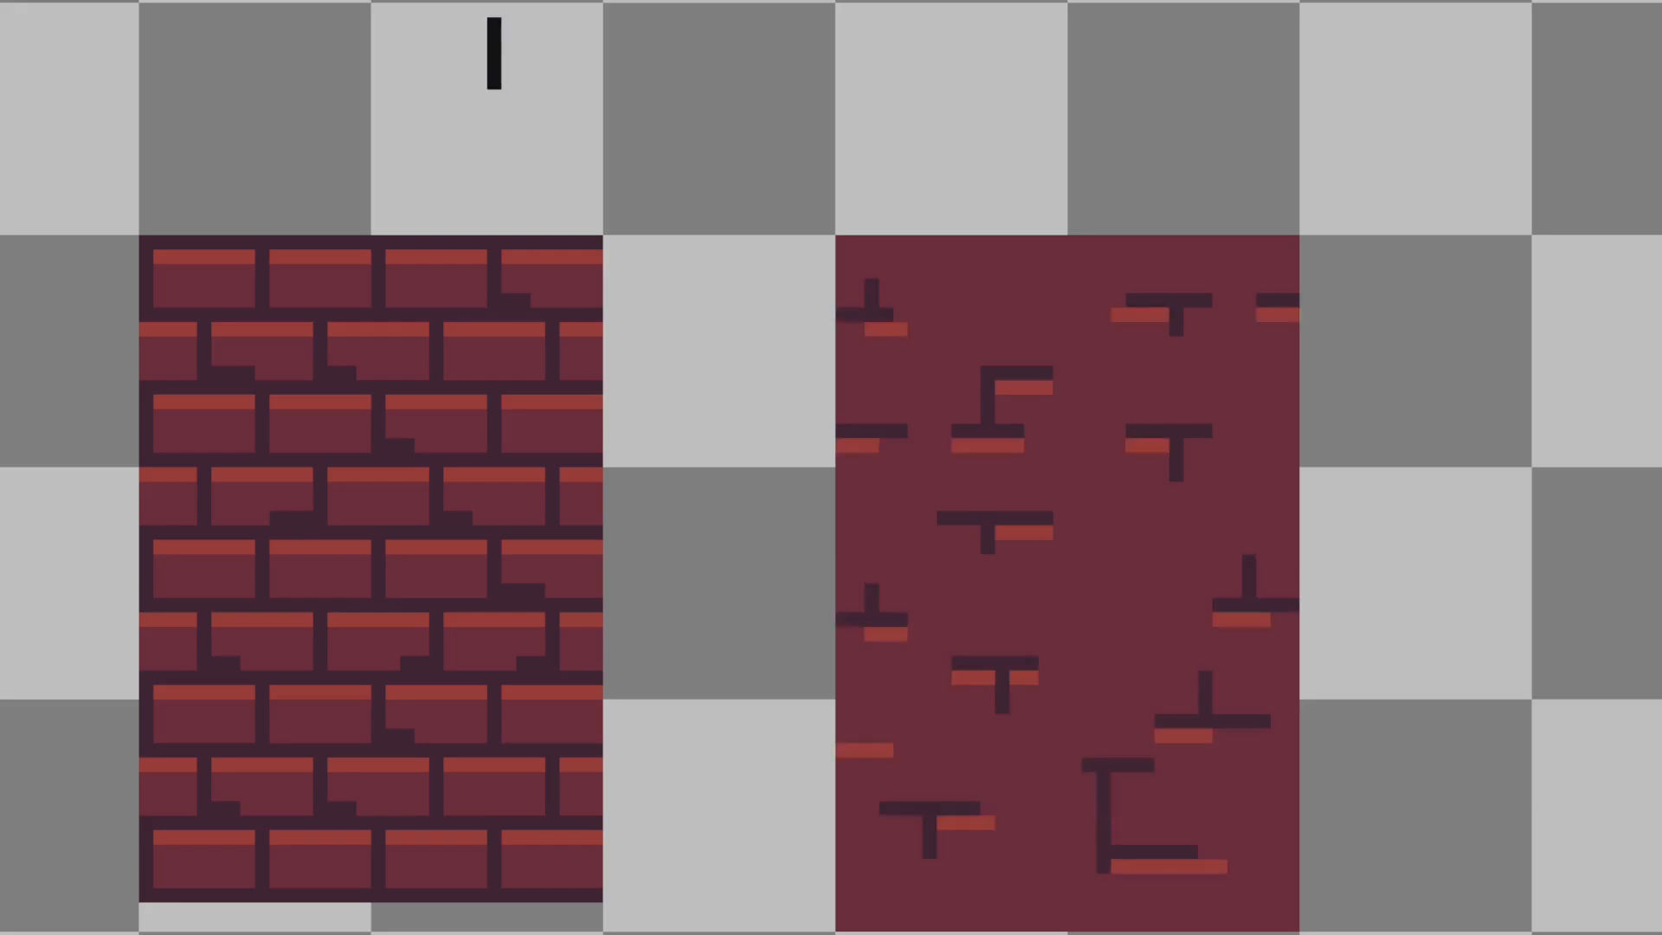
{"action": "type", "text": "BOTH ARE"}
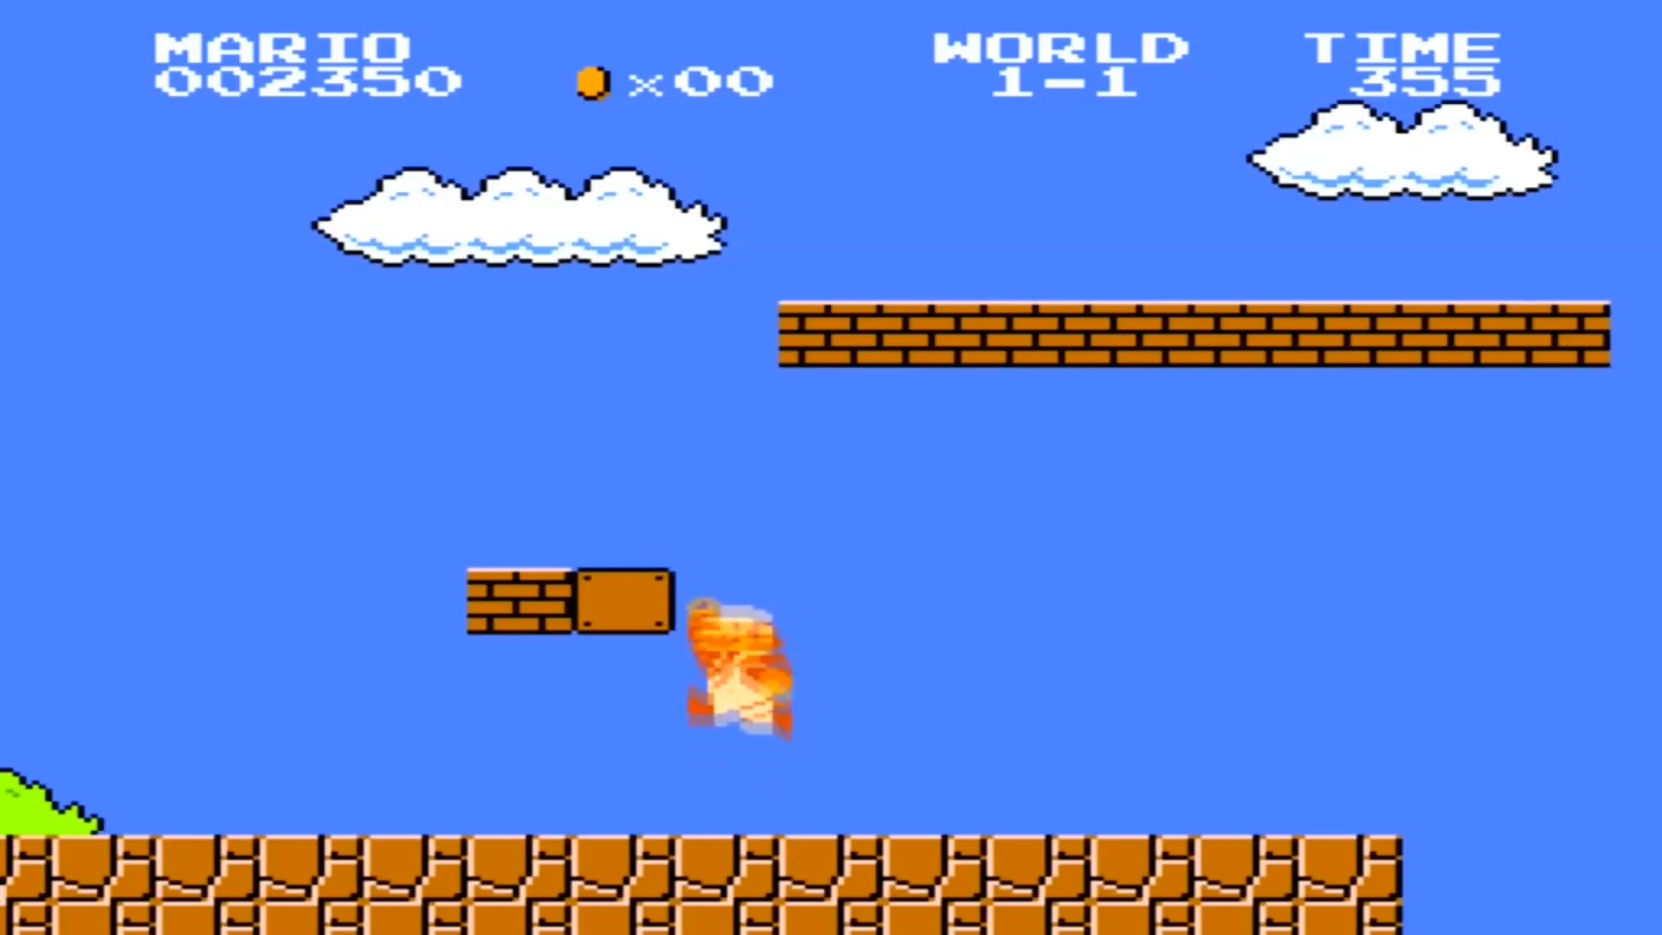
{"action": "key", "text": "Right"}
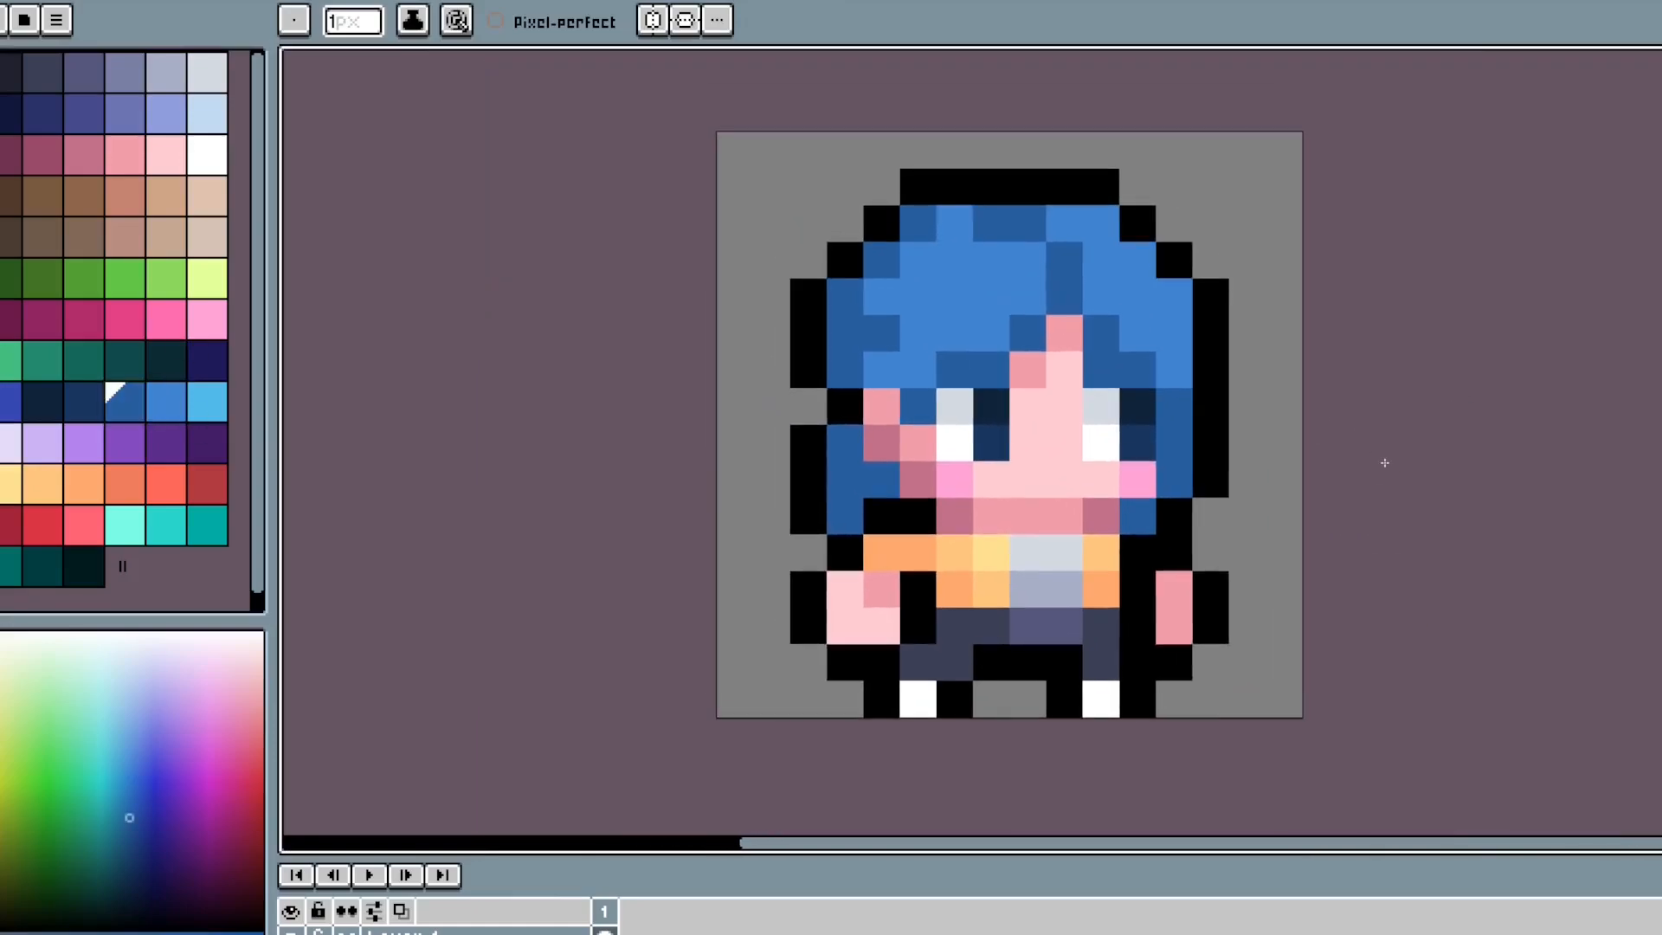
{"action": "left_click", "coordinate": [847, 13]}
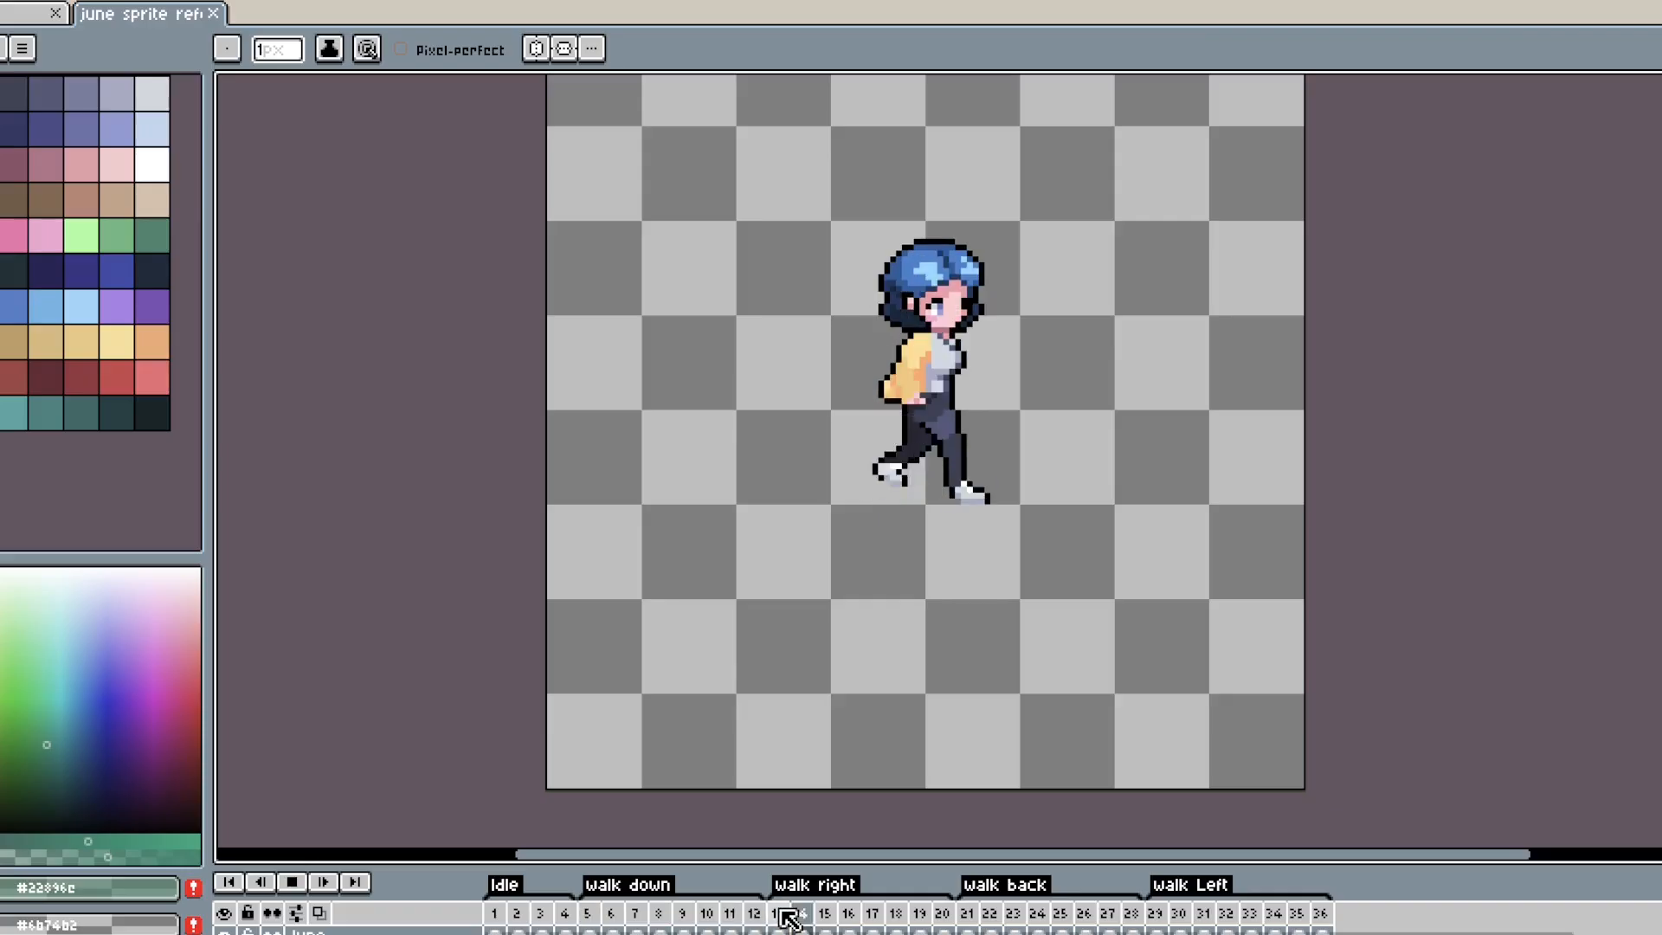
{"action": "left_click", "coordinate": [986, 915]}
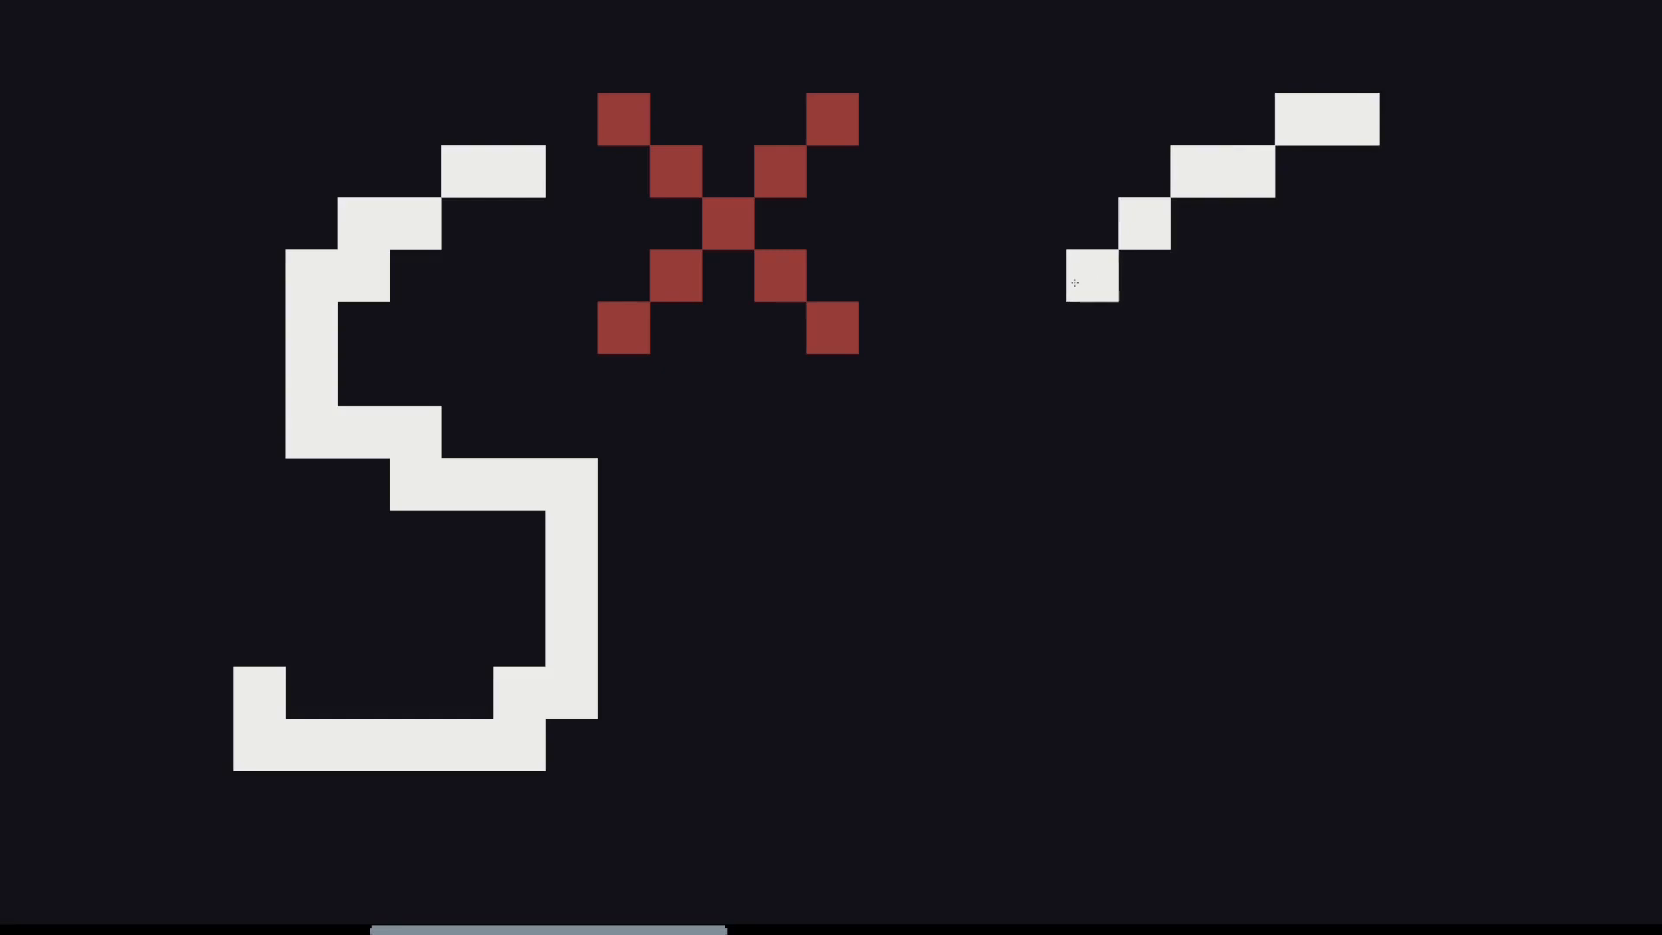
Step: Pencil the stepped white diagonal line beside the white S and red X
{"action": "left_click_drag", "start_coordinate": [1082, 280], "coordinate": [1198, 811]}
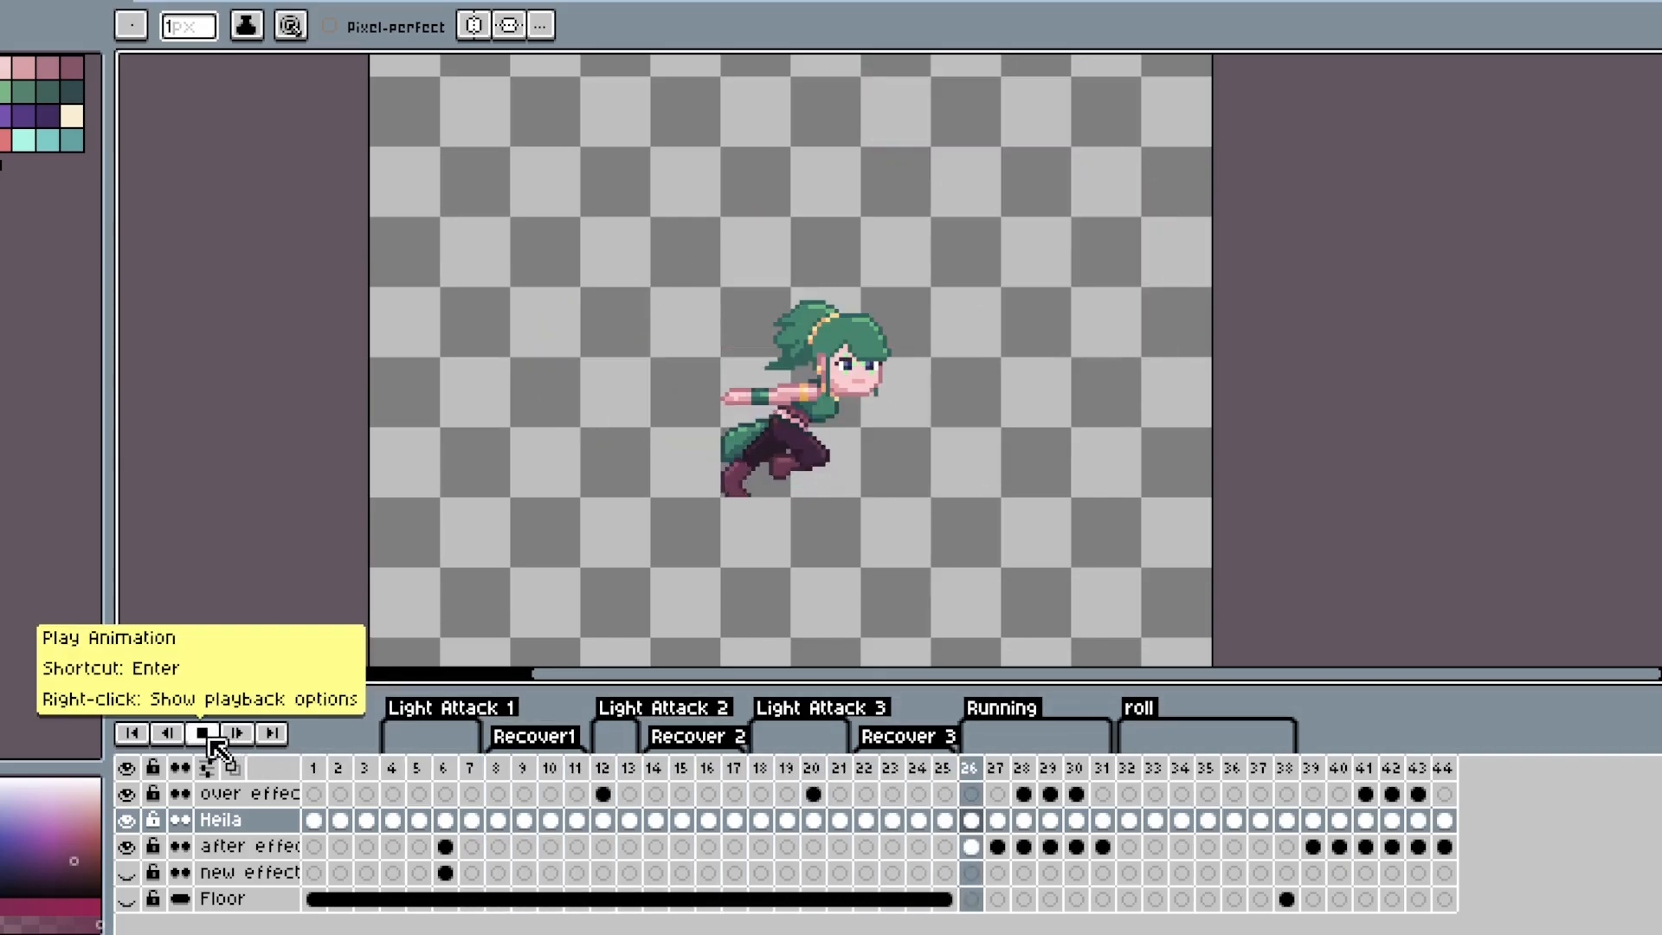
Step: Play the Heila sprite's tagged animations with the button under the canvas
{"action": "left_click", "coordinate": [203, 734]}
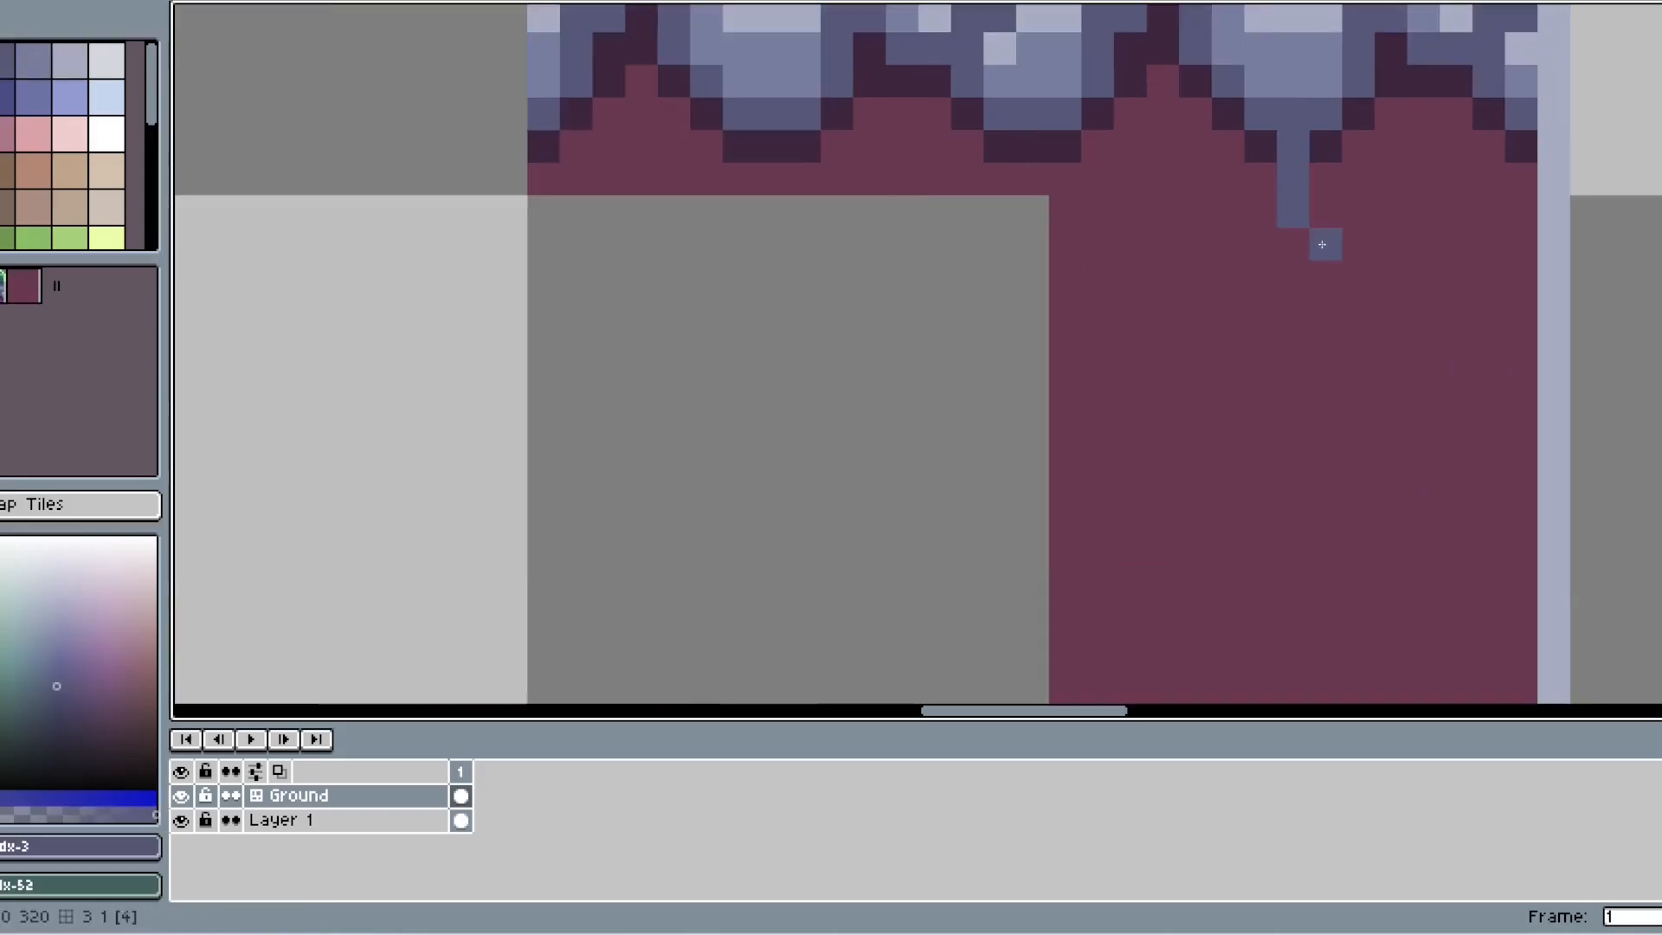
Step: Pencil a stone pixel dripping below the grey stone row on the Ground tilemap
{"action": "left_click_drag", "start_coordinate": [1323, 245], "coordinate": [1516, 493]}
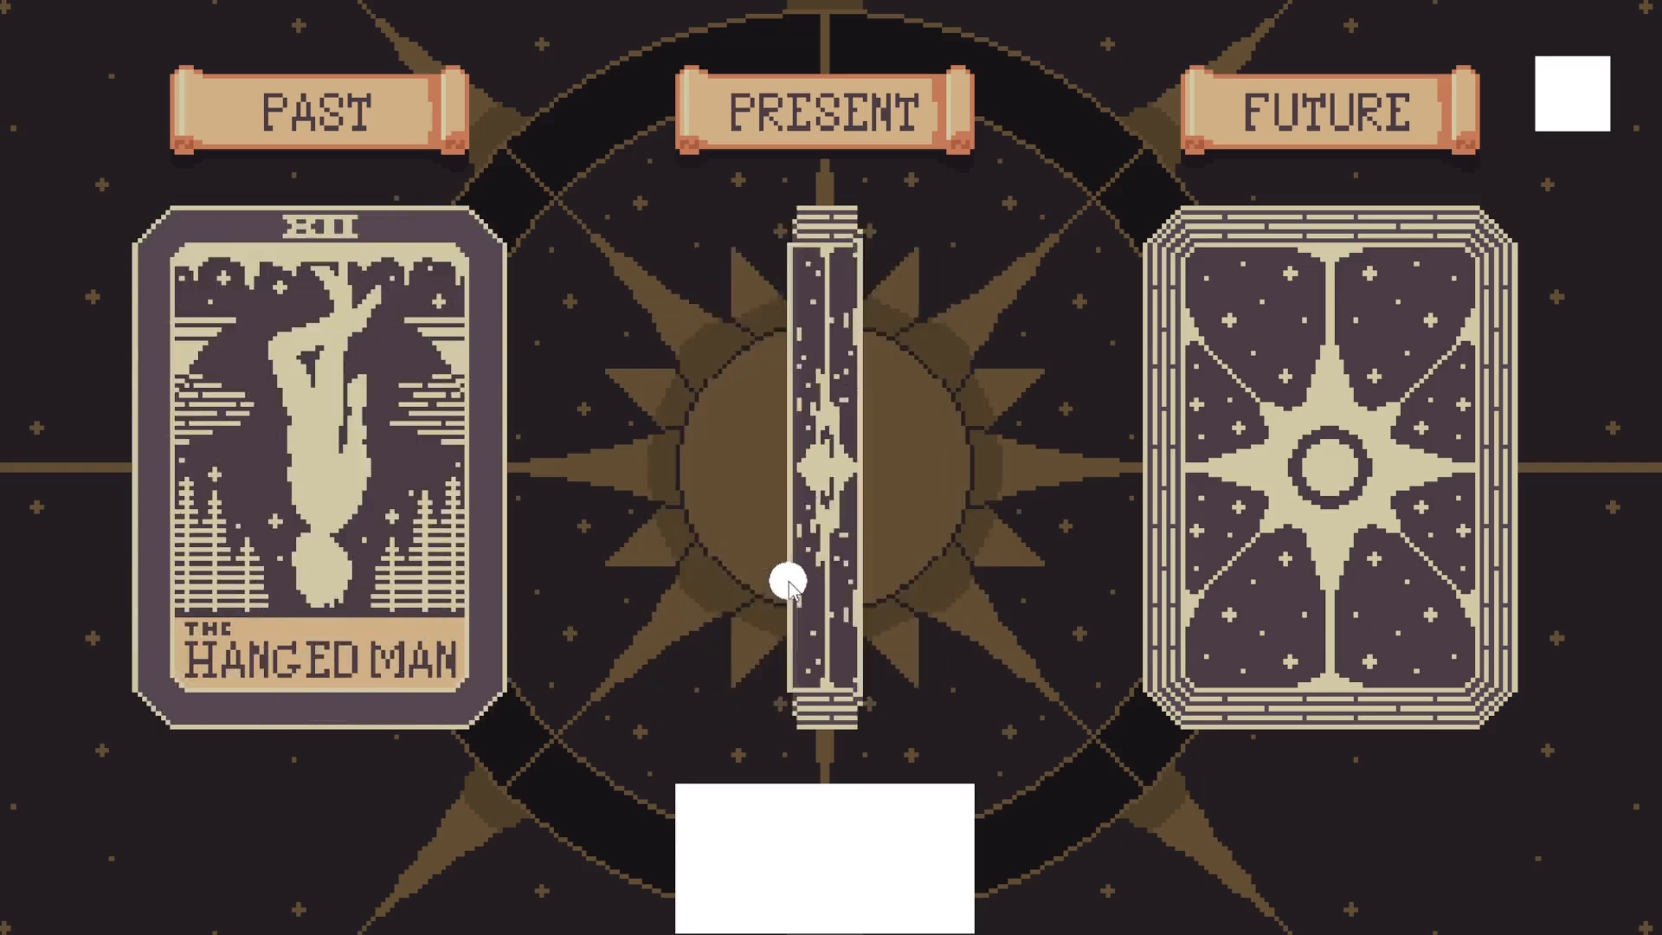
{"action": "left_click", "coordinate": [787, 585]}
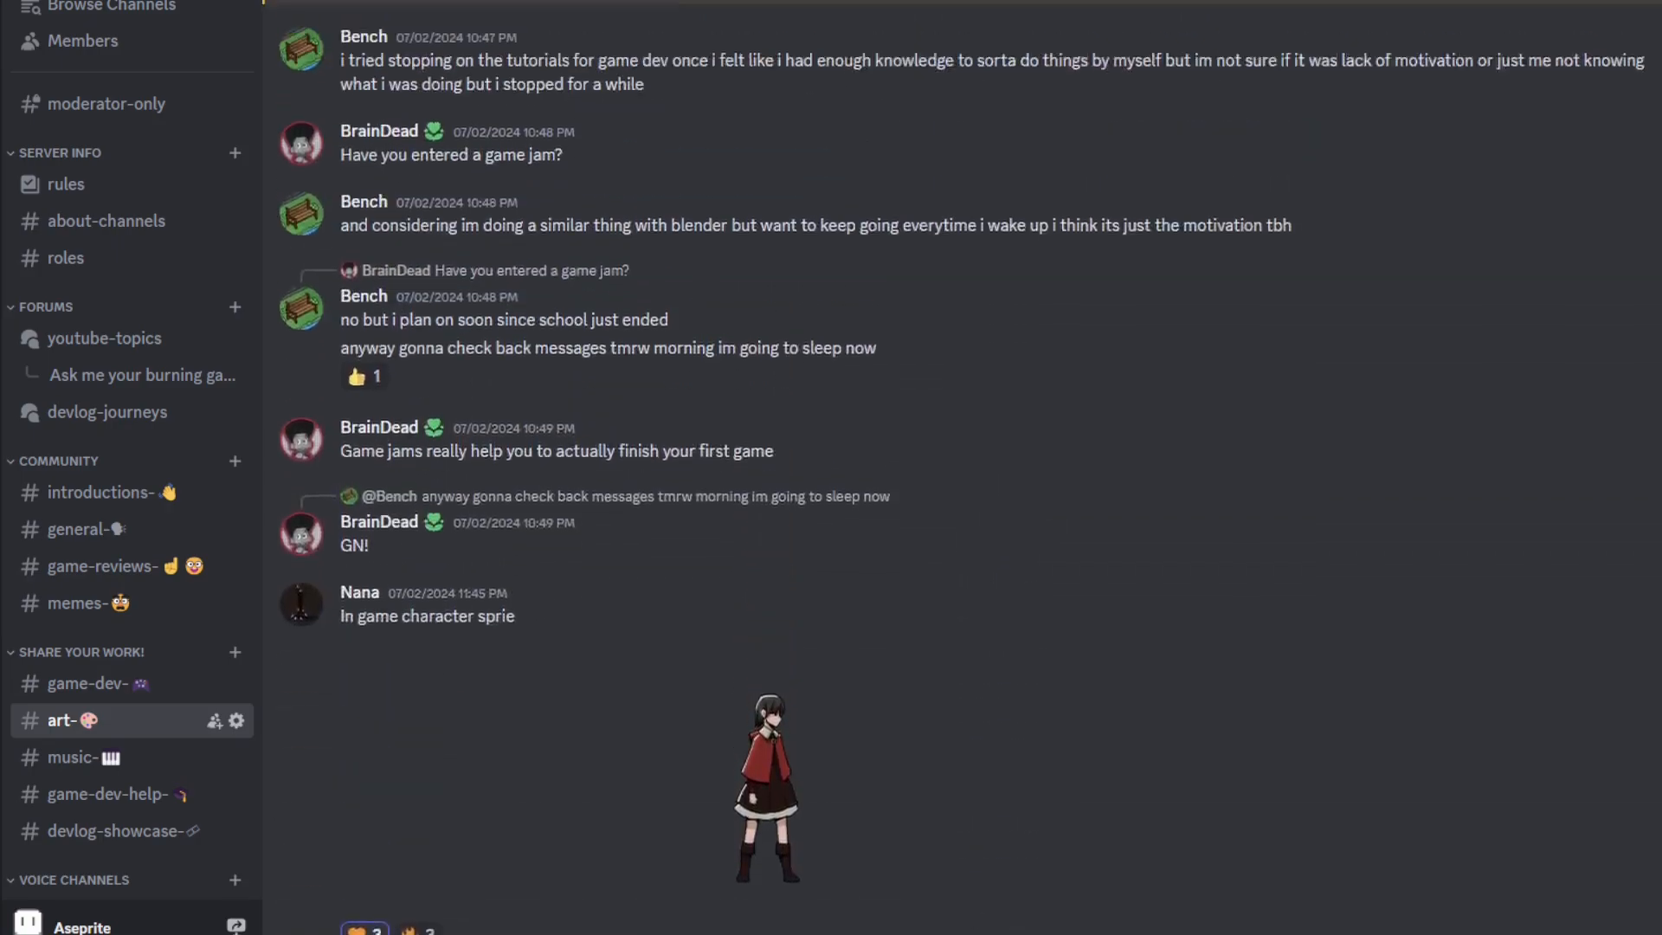
Step: Scroll the #art channel down to the member's in-game character sprite post
{"action": "scroll", "scroll_direction": "down", "scroll_amount": 3}
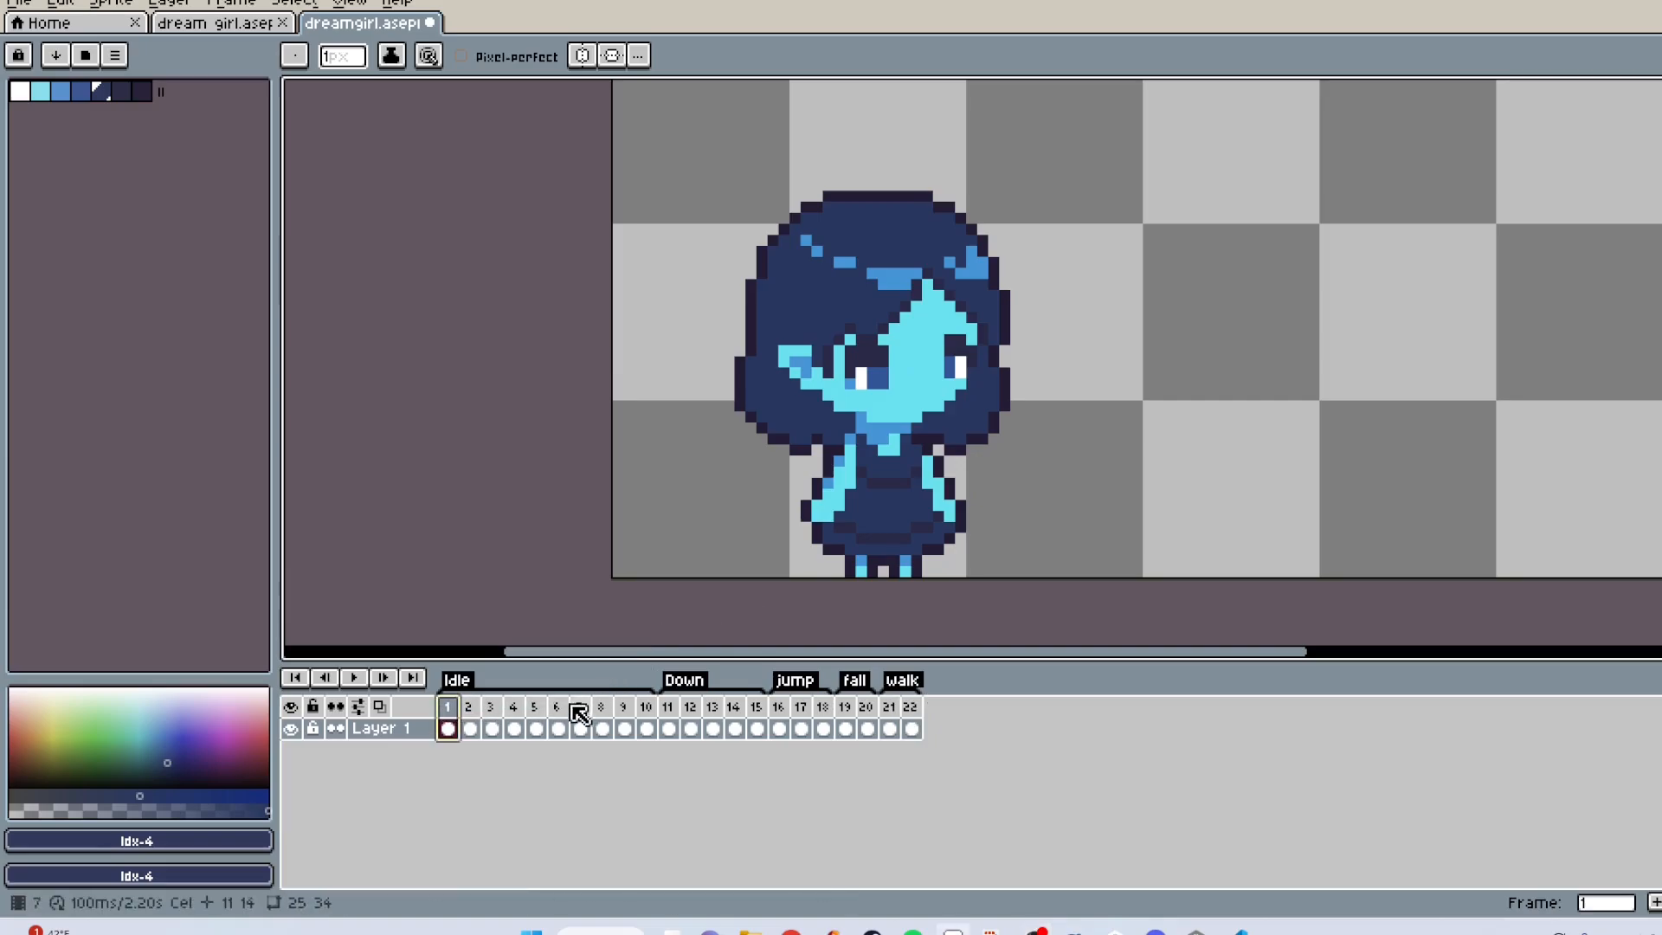
Step: Play the dreamgirl sprite's idle animation from the timeline's Play button
{"action": "left_click", "coordinate": [355, 677]}
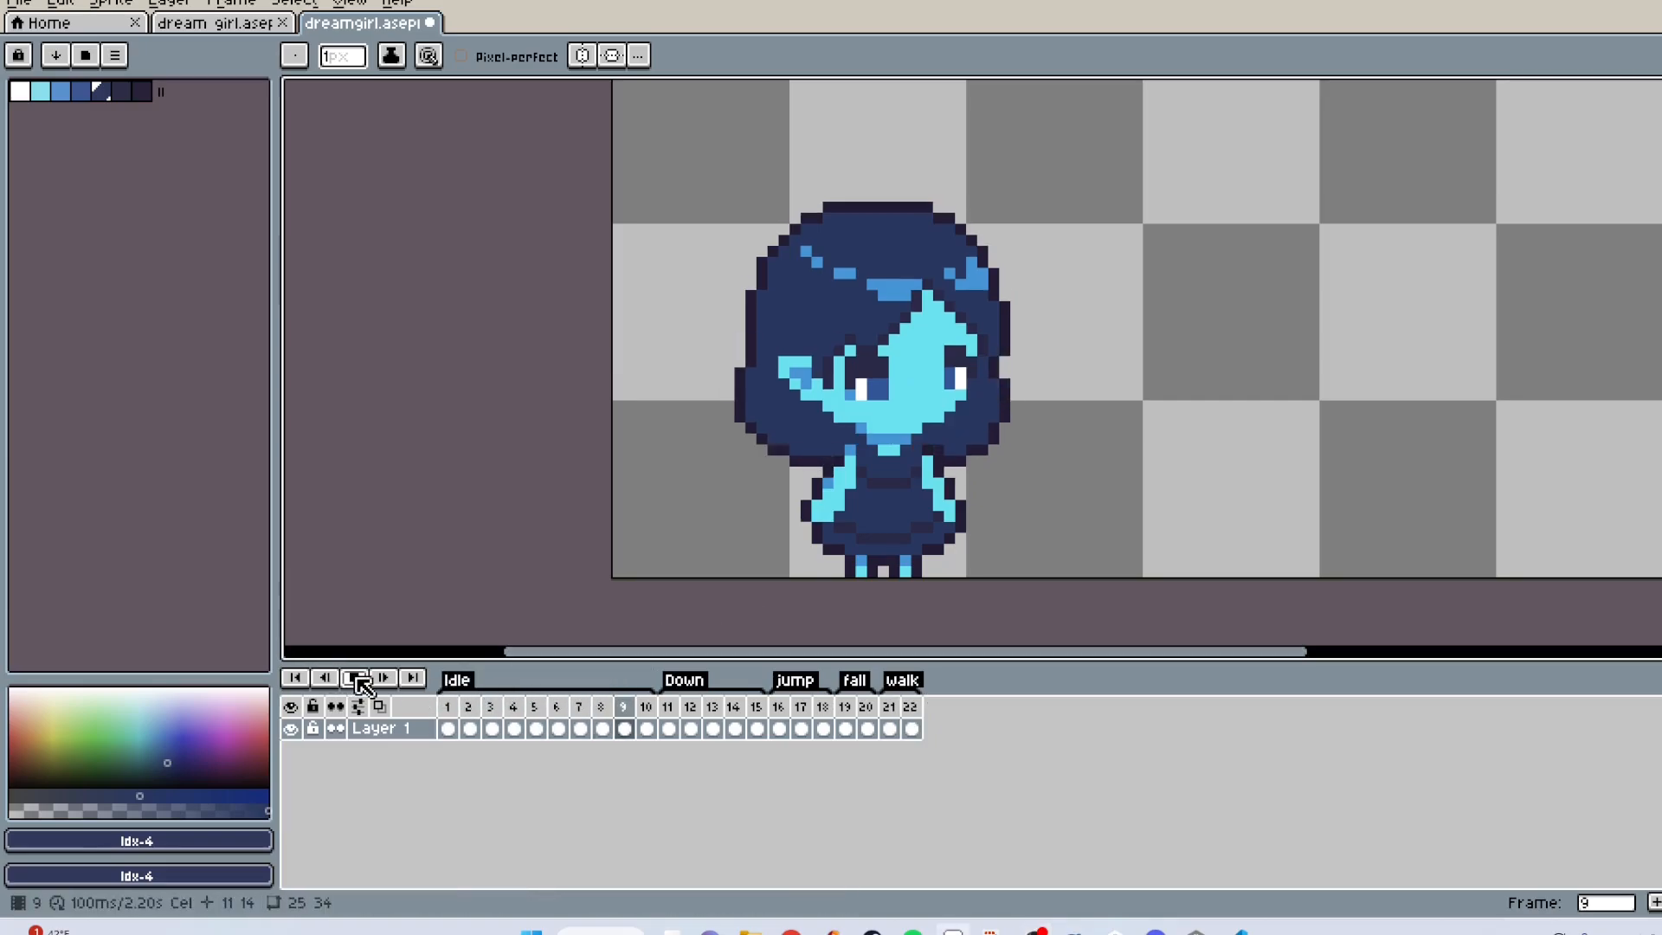